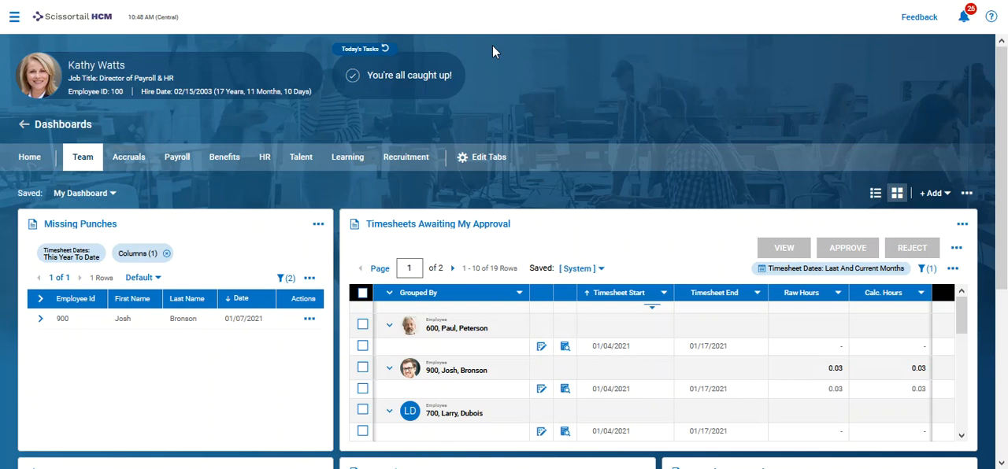
pyautogui.moveTo(175, 139)
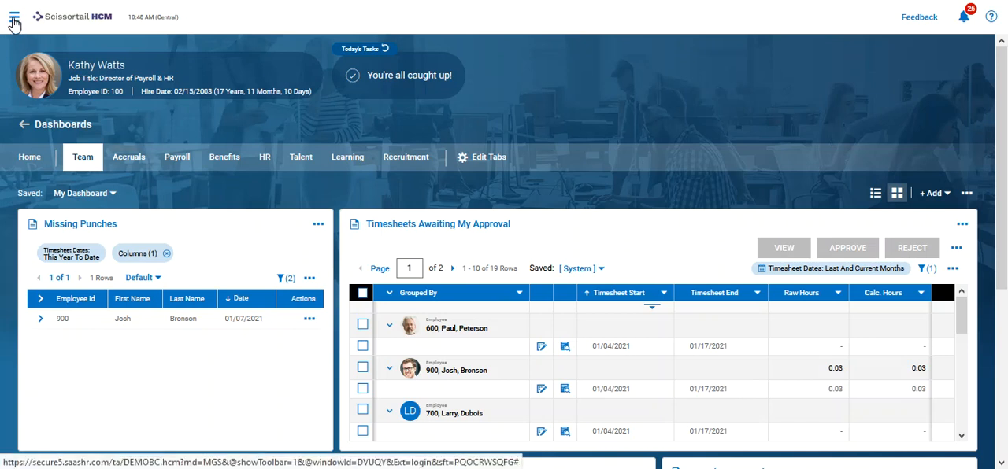
# Step: Search the navigation menu for 'not' to reach Company Notifications
pyautogui.click(9, 15)
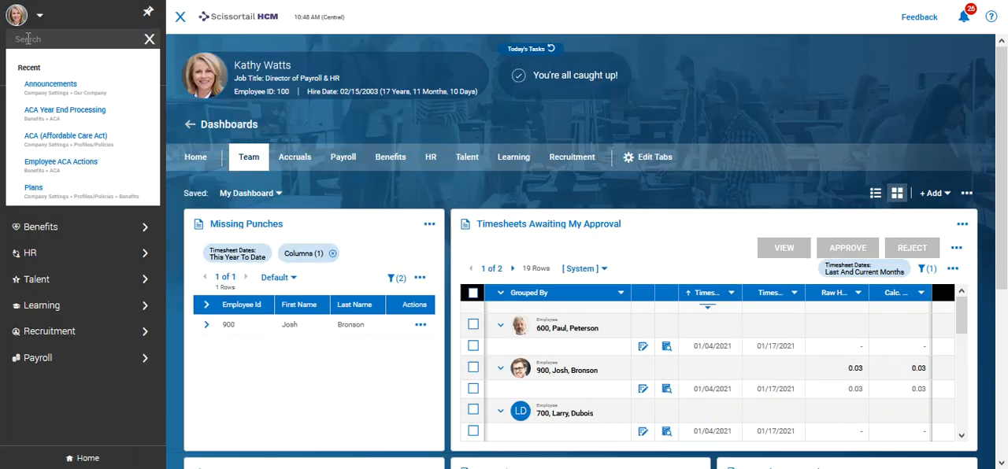
pyautogui.write('not')
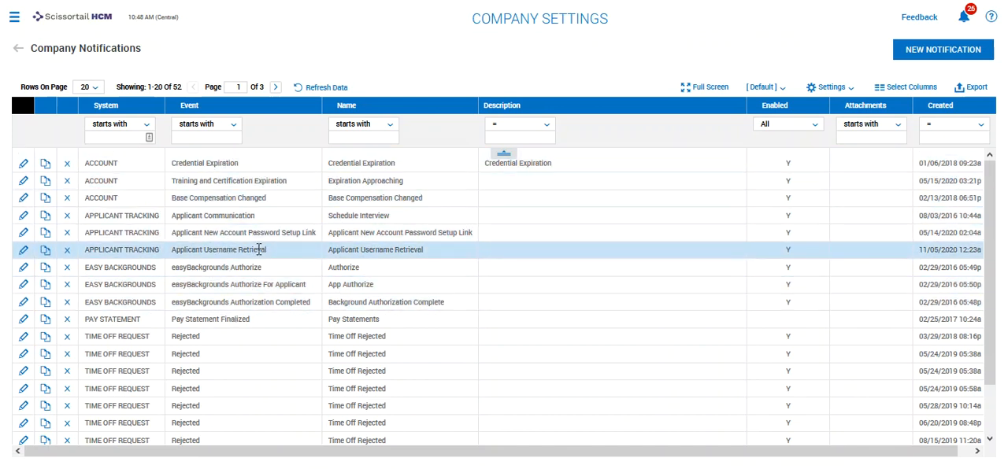
pyautogui.click(205, 164)
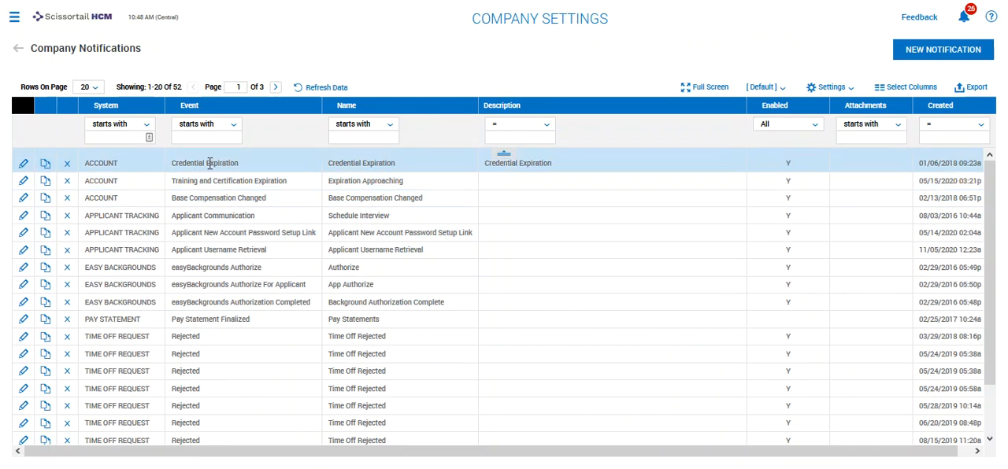
pyautogui.moveTo(739, 153)
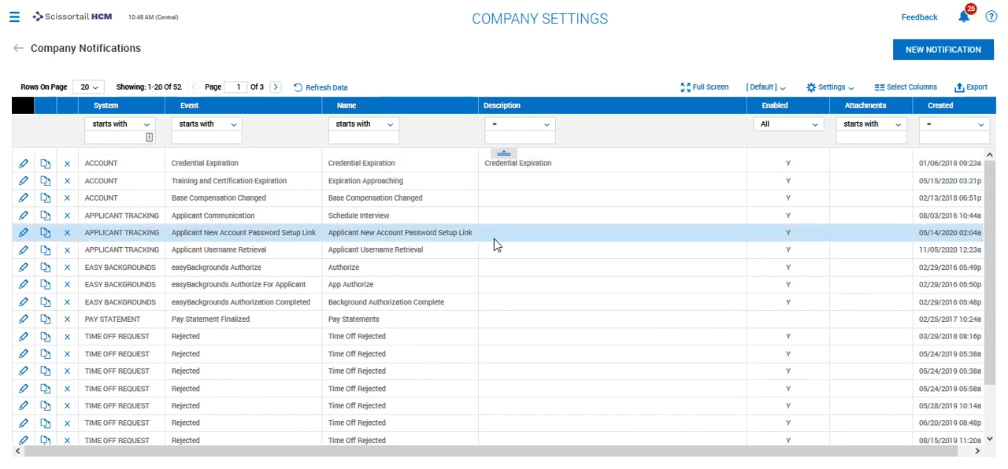
pyautogui.moveTo(806, 117)
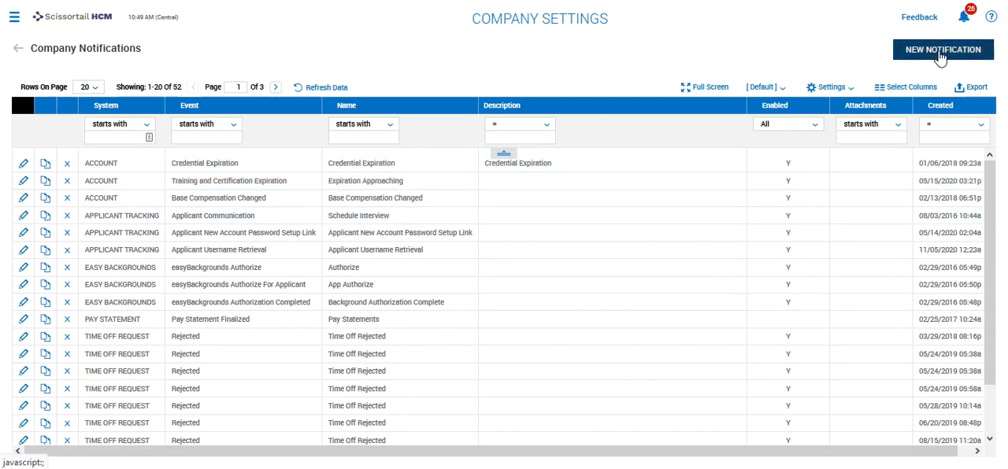
# Step: Start a new notification and locate Direct Deposit Changed in Available Notifications
pyautogui.click(944, 51)
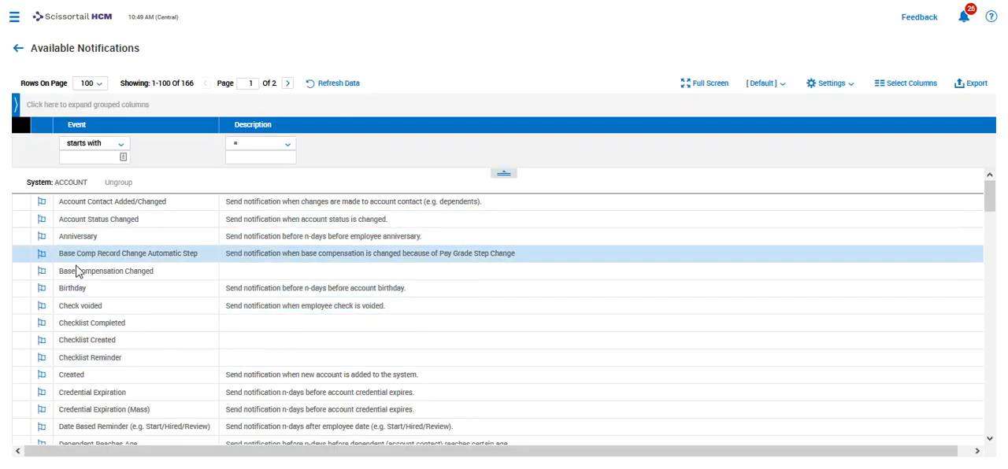
pyautogui.scroll(-3)
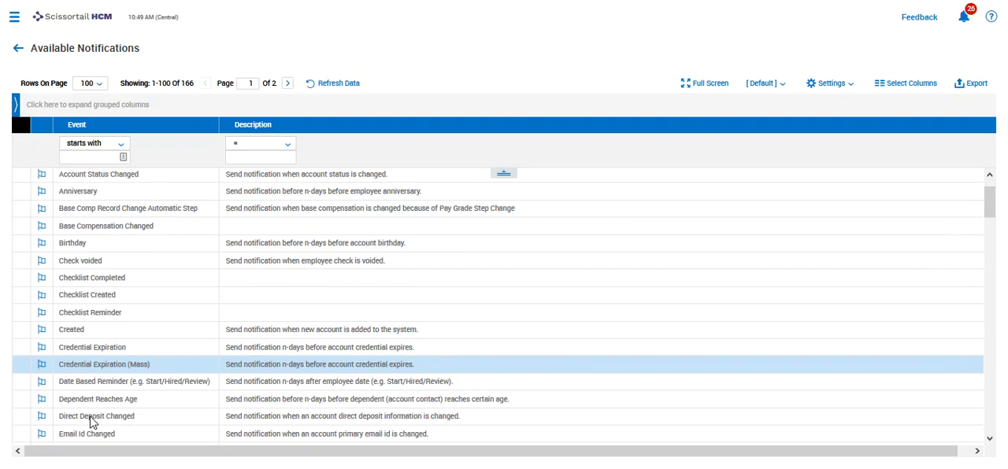
pyautogui.scroll(-3)
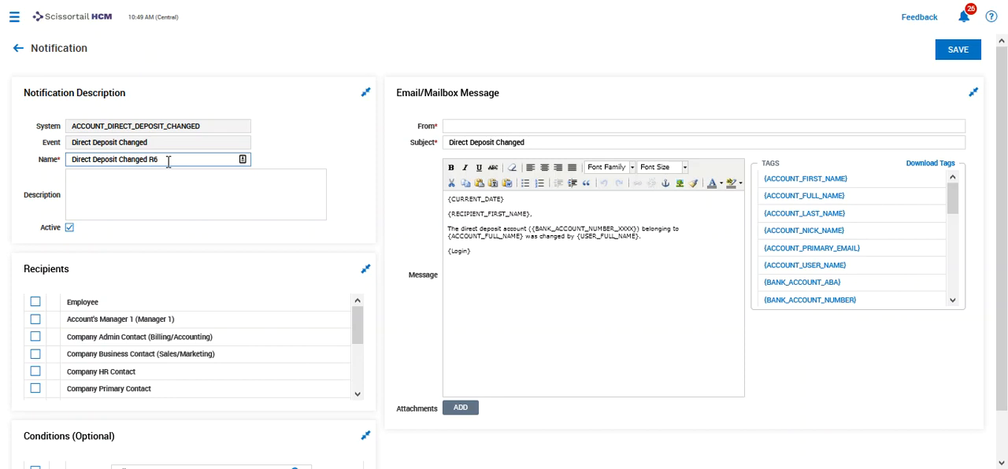
pyautogui.click(167, 195)
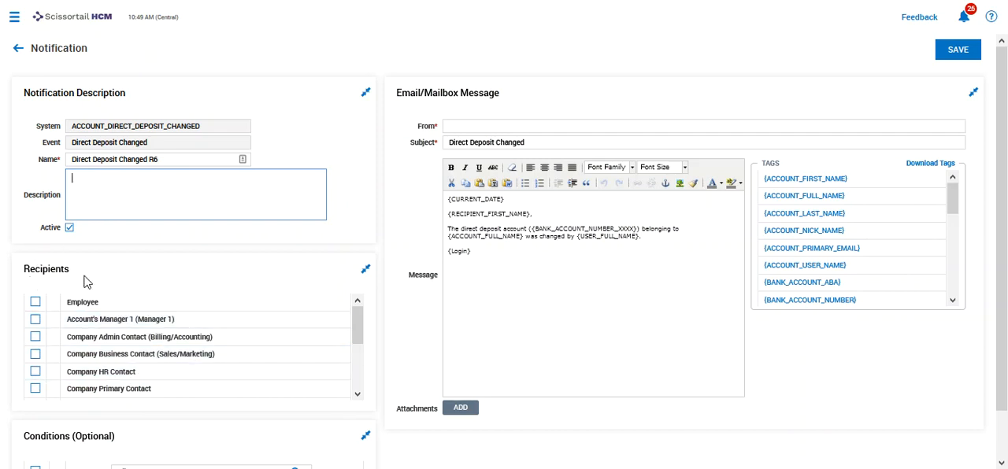
pyautogui.moveTo(199, 293)
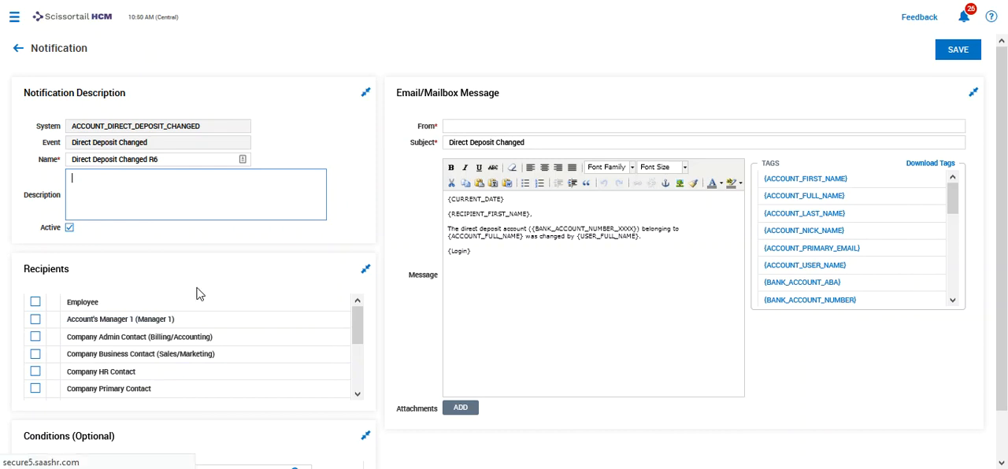
pyautogui.moveTo(271, 341)
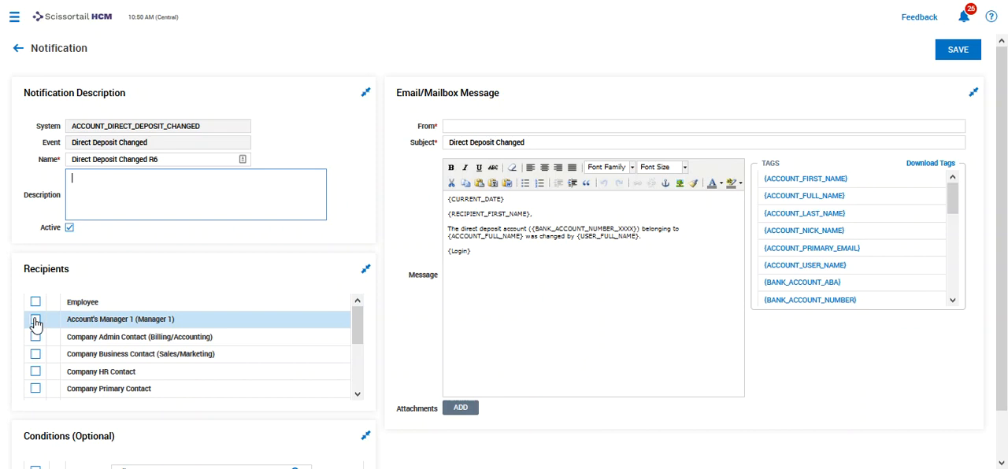
# Step: Add Employee and Company Payroll Contact as recipients of Direct Deposit Changed R6
pyautogui.scroll(-3)
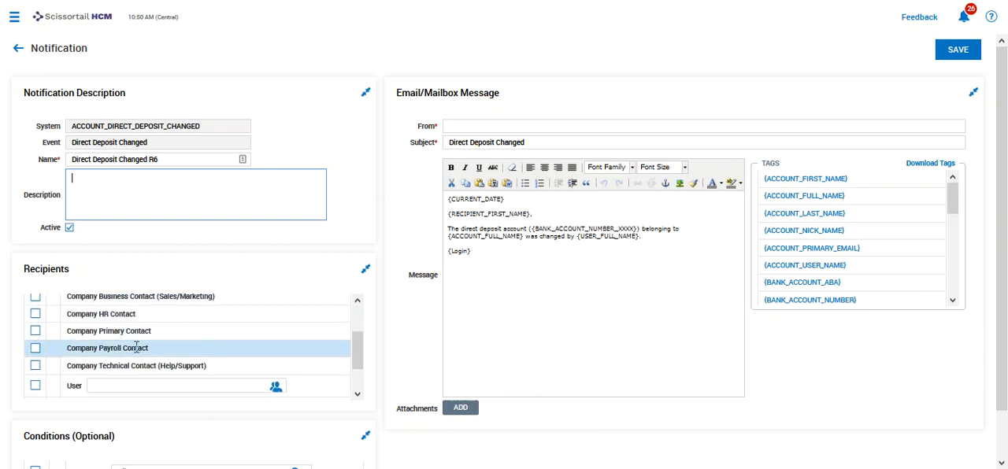
pyautogui.scroll(3)
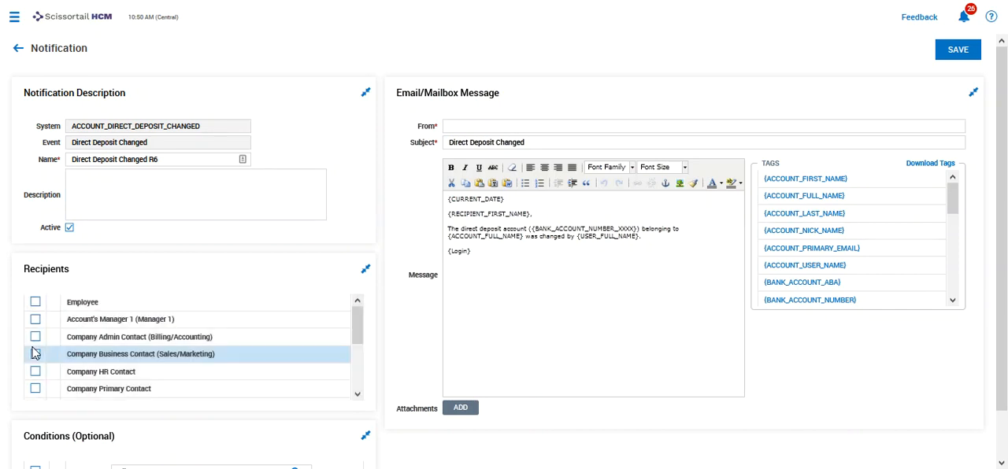
pyautogui.scroll(-3)
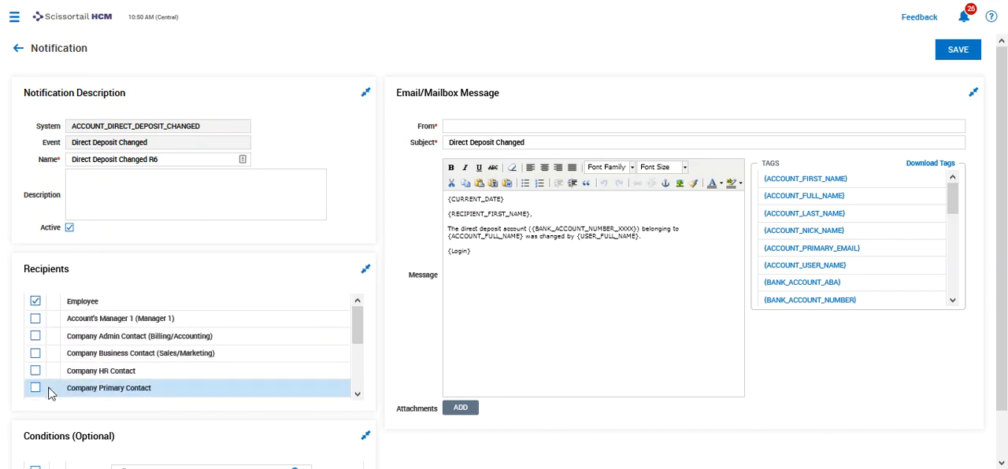
pyautogui.scroll(-3)
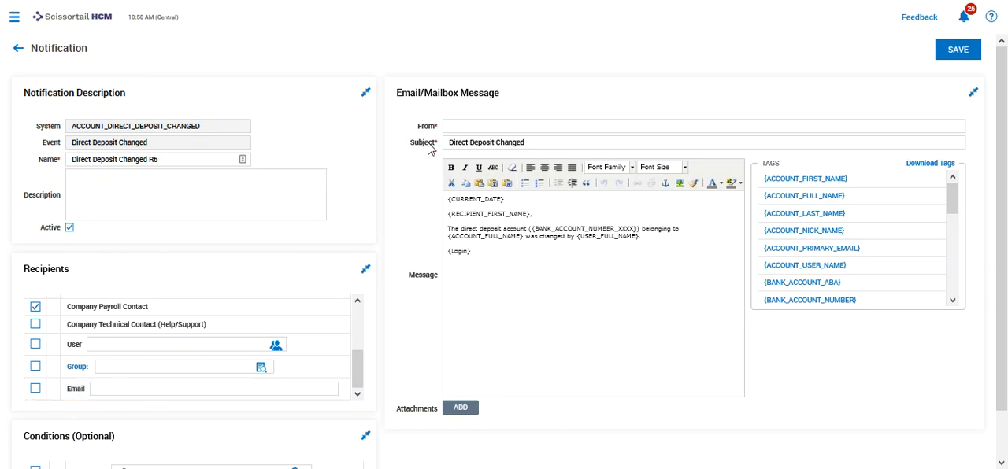
pyautogui.scroll(-3)
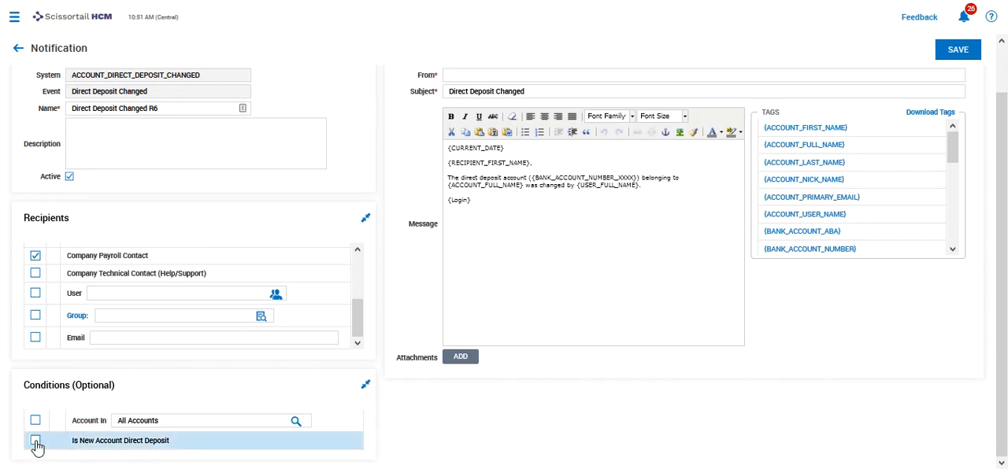
pyautogui.click(32, 442)
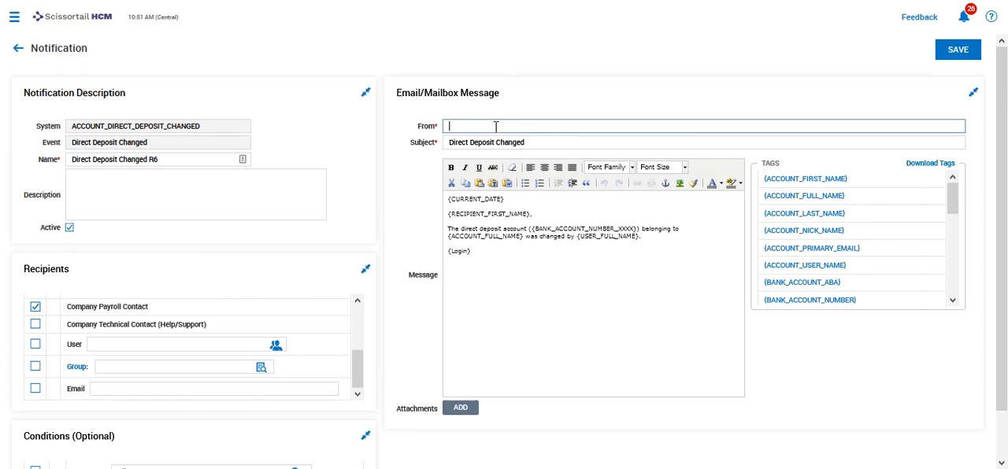
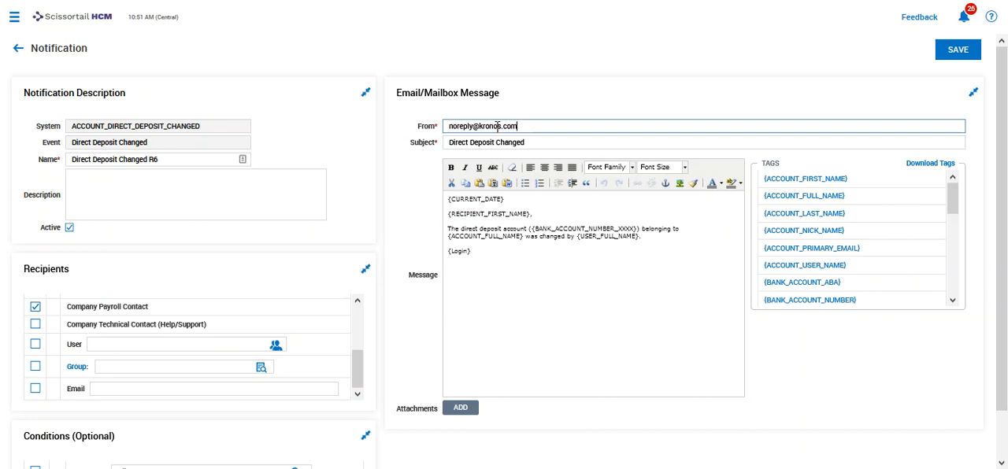
pyautogui.tripleClick(486, 142)
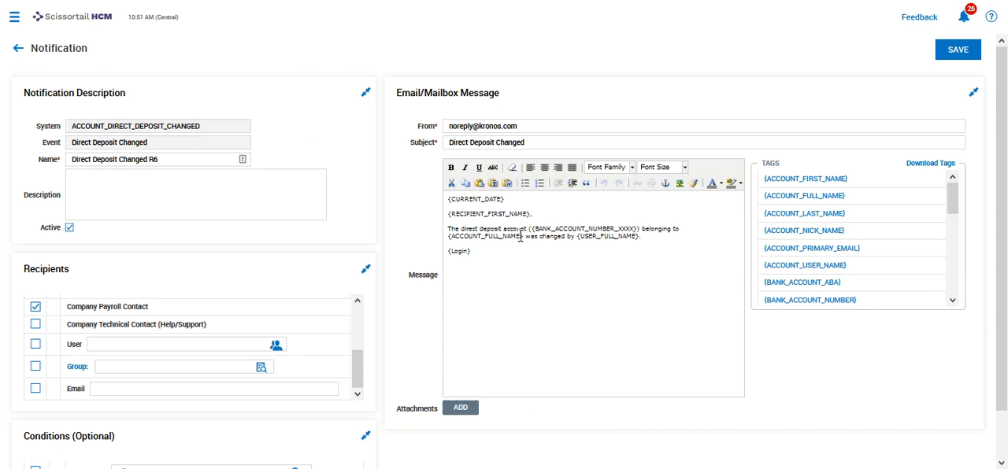
pyautogui.moveTo(618, 246)
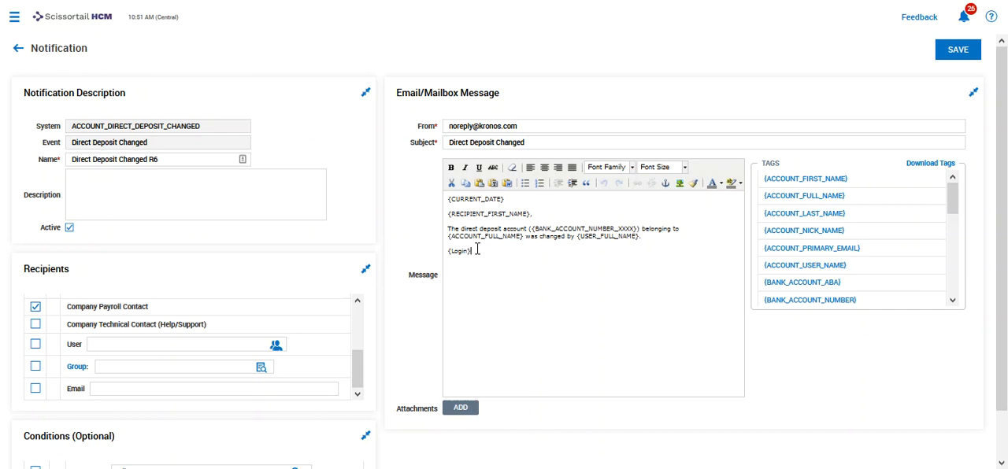
pyautogui.moveTo(504, 330)
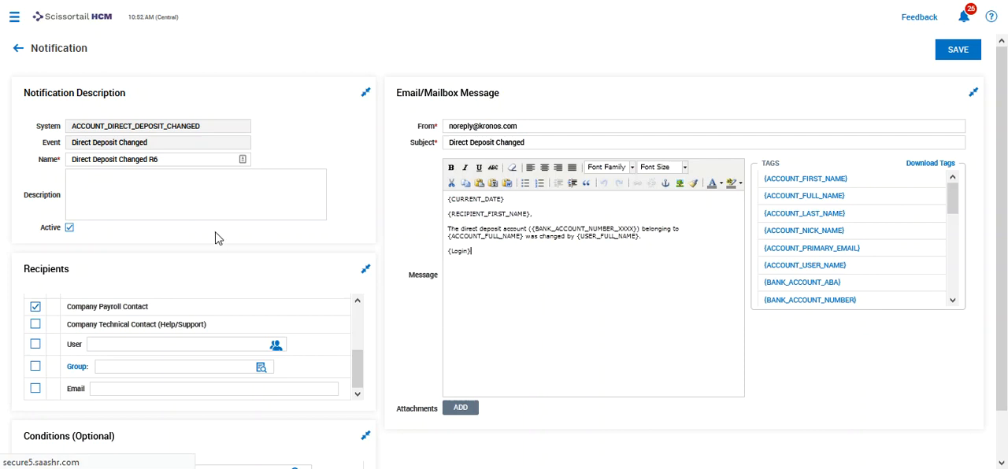
pyautogui.moveTo(892, 25)
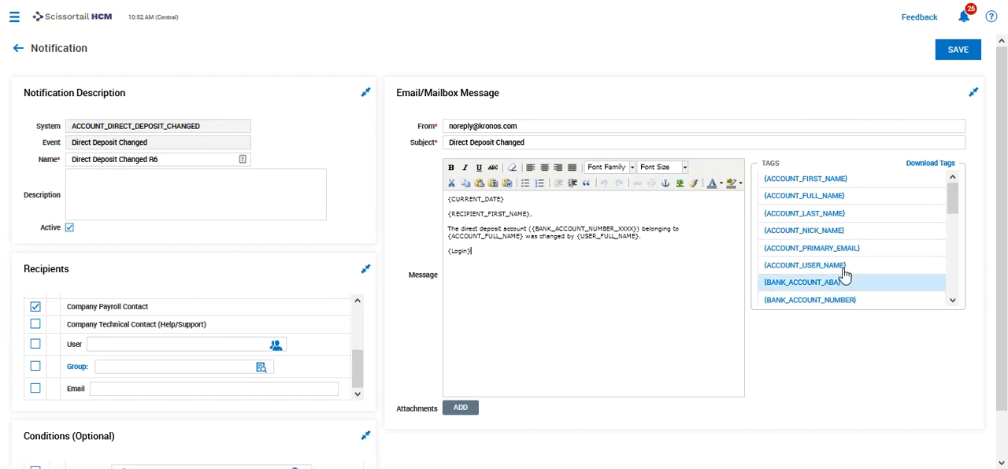
pyautogui.moveTo(827, 264)
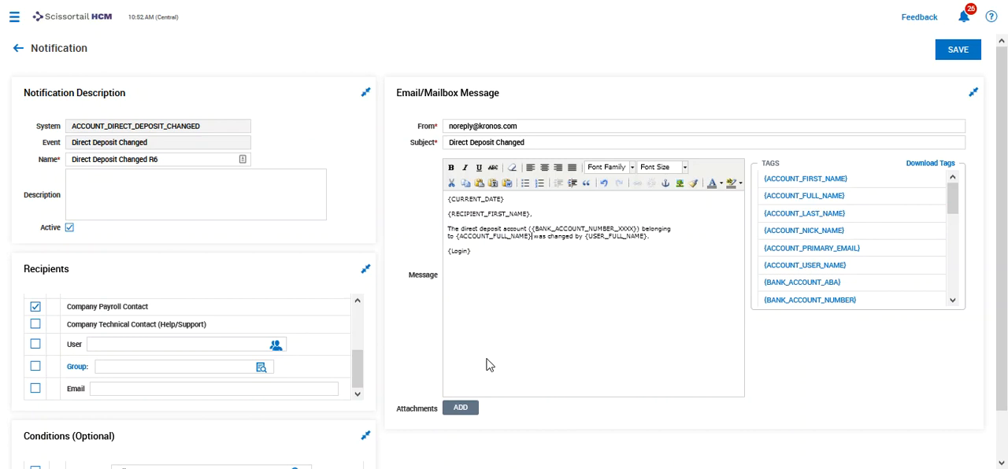
pyautogui.moveTo(496, 345)
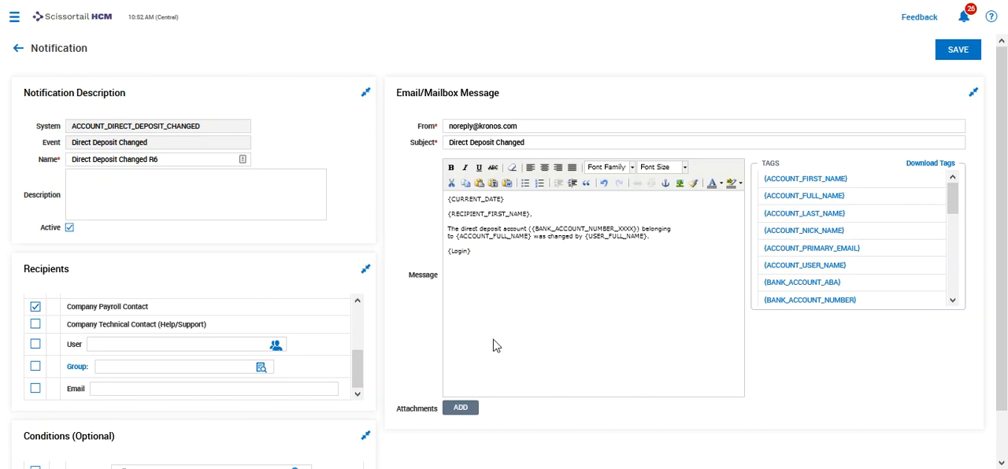
pyautogui.moveTo(588, 337)
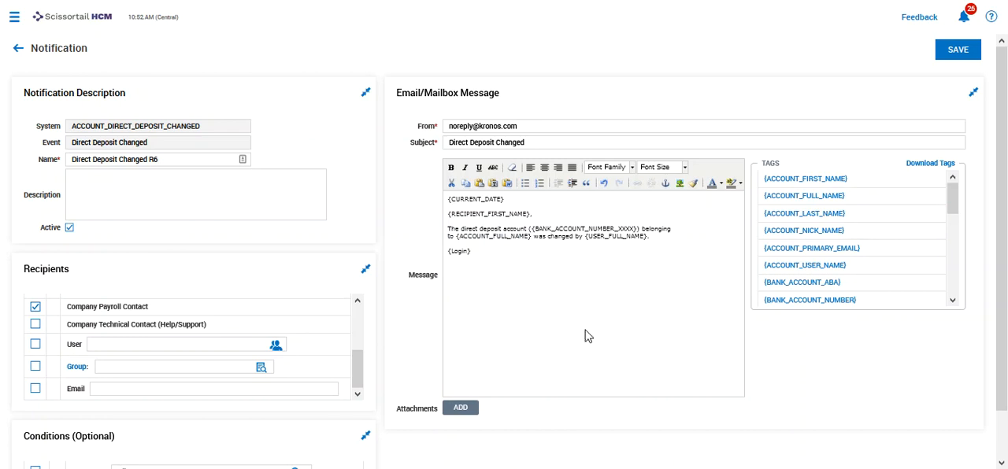
# Step: Save the notification, which reports an Invalid Tags: Login error
pyautogui.click(958, 50)
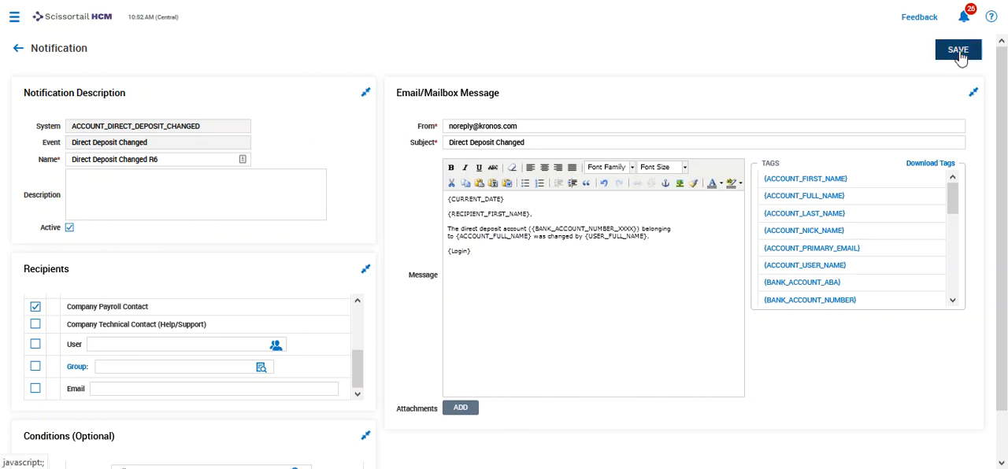
pyautogui.click(958, 49)
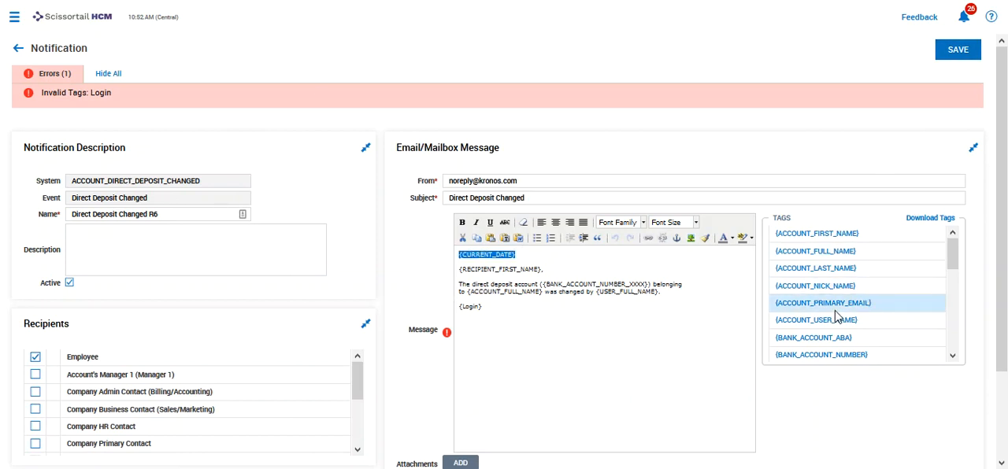
# Step: Review the Tags list and replace the invalid {Login} tag in the message with {LOGIN}
pyautogui.scroll(-3)
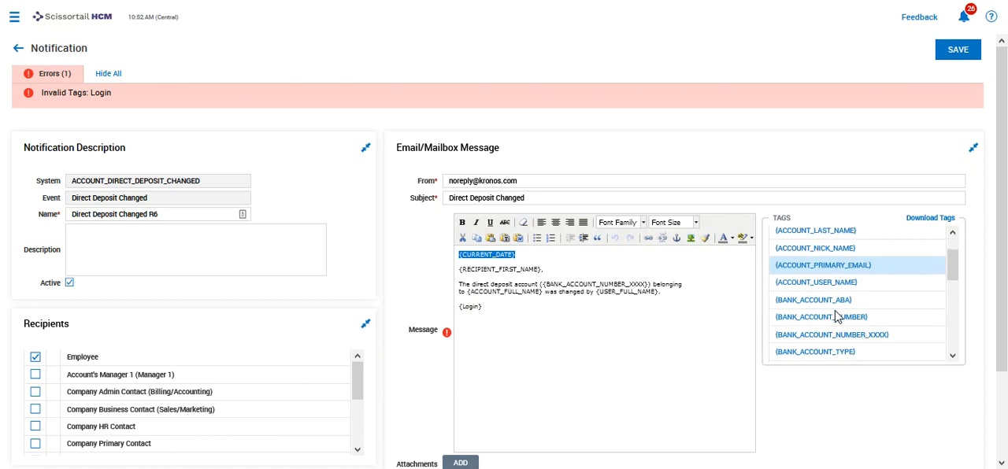
pyautogui.scroll(-3)
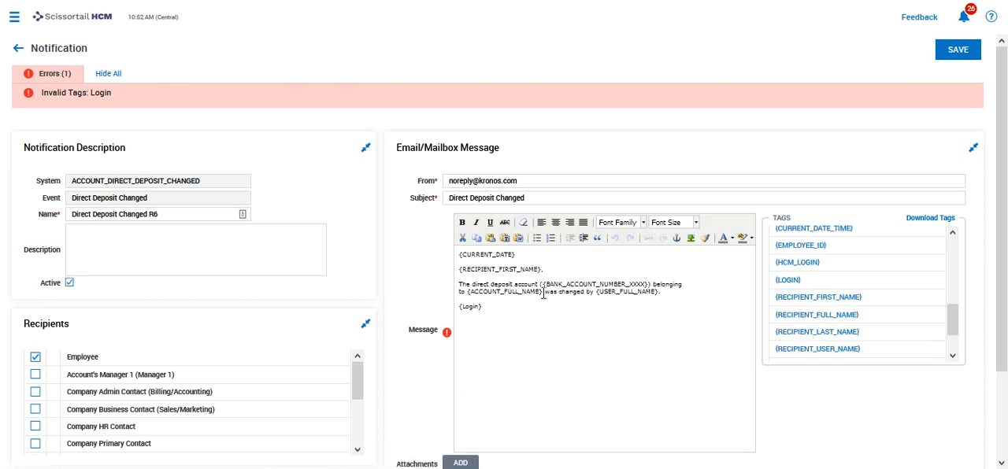
pyautogui.doubleClick(595, 284)
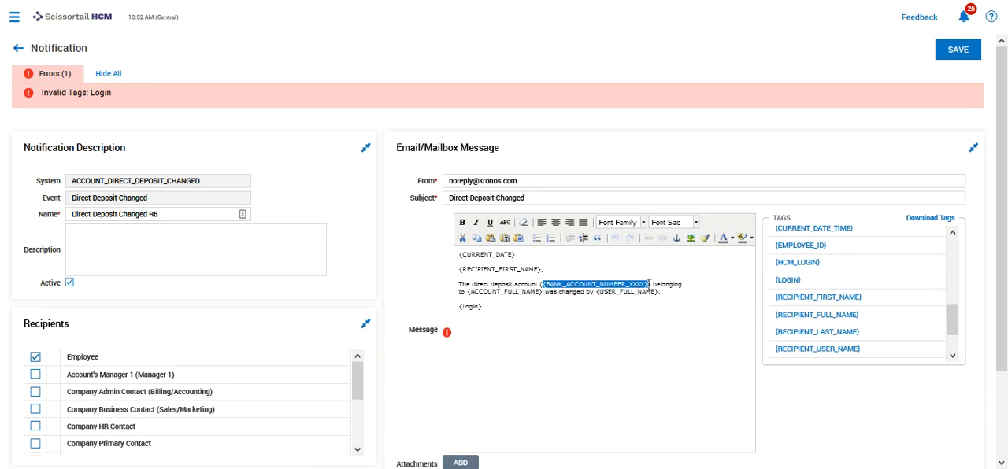
pyautogui.scroll(-3)
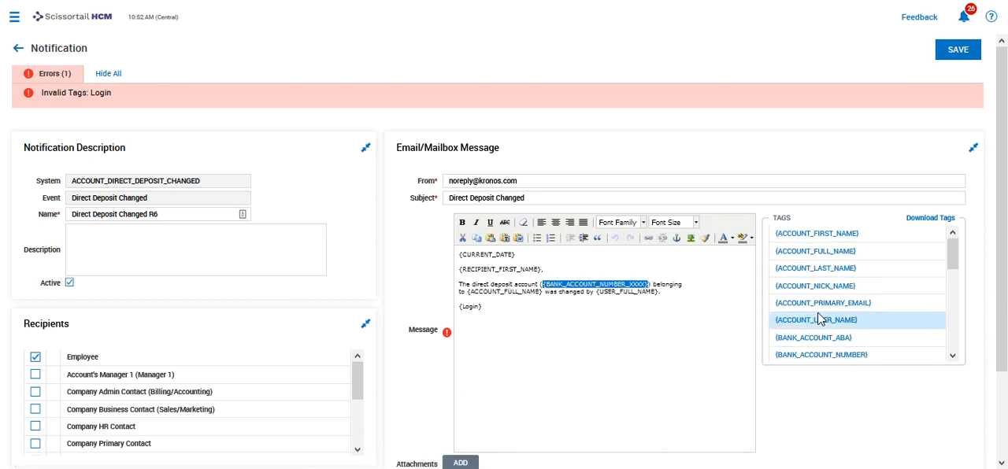
pyautogui.scroll(-3)
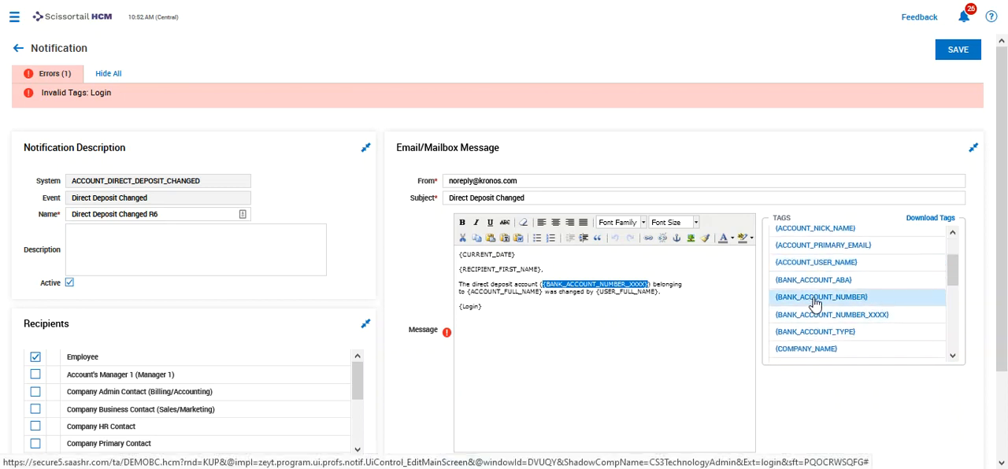
pyautogui.moveTo(816, 317)
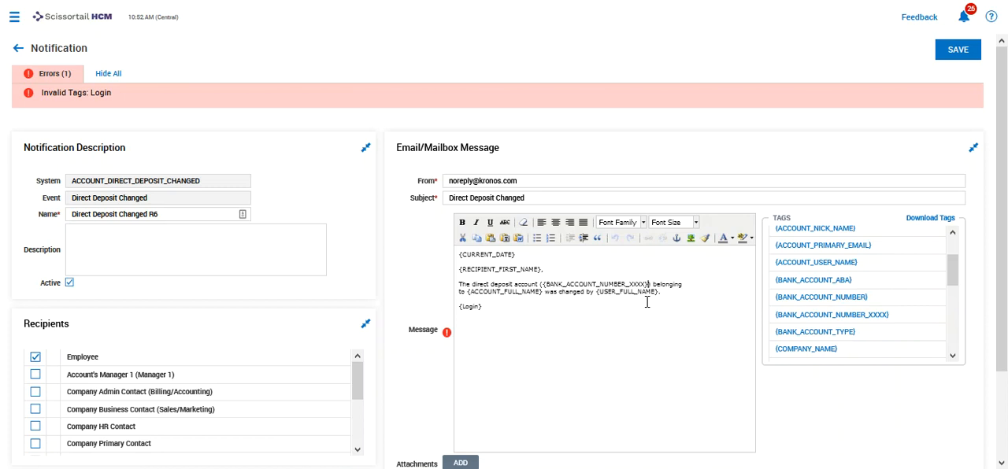
pyautogui.moveTo(598, 295)
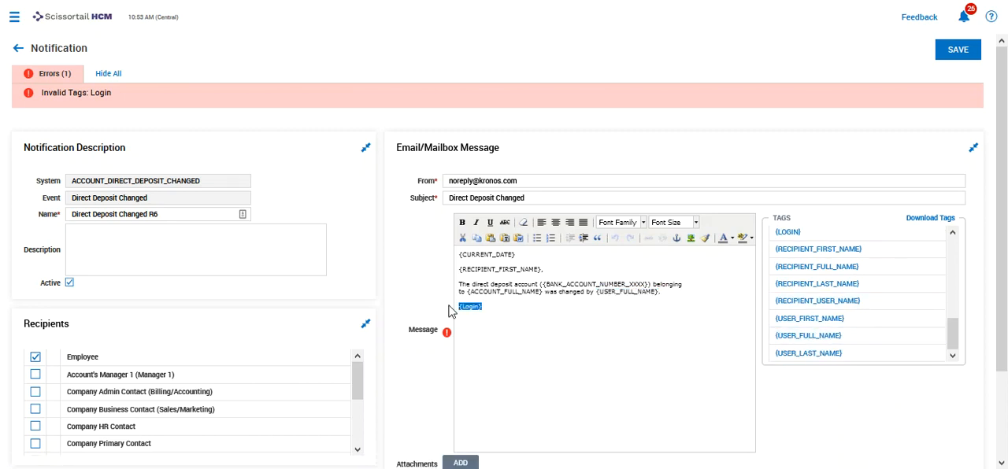
pyautogui.scroll(-3)
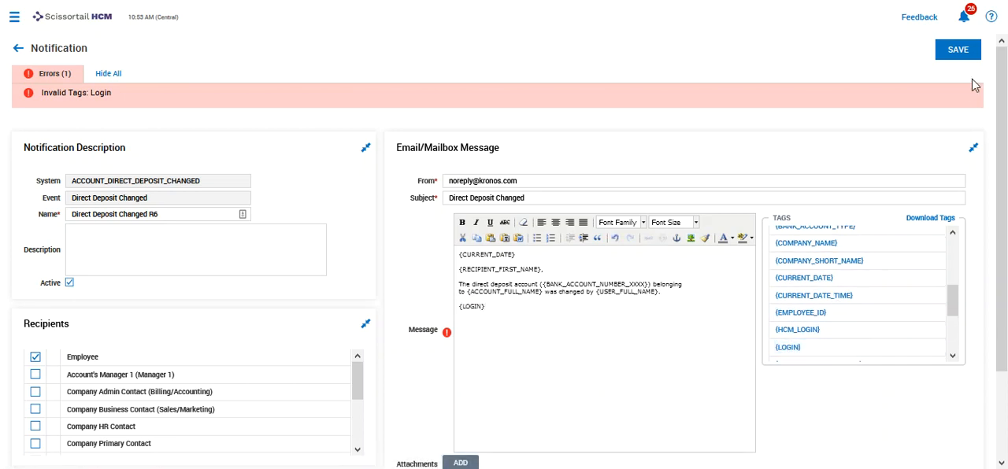
# Step: Save Direct Deposit Changed R6 successfully and verify Company Payroll Contact is checked
pyautogui.click(958, 49)
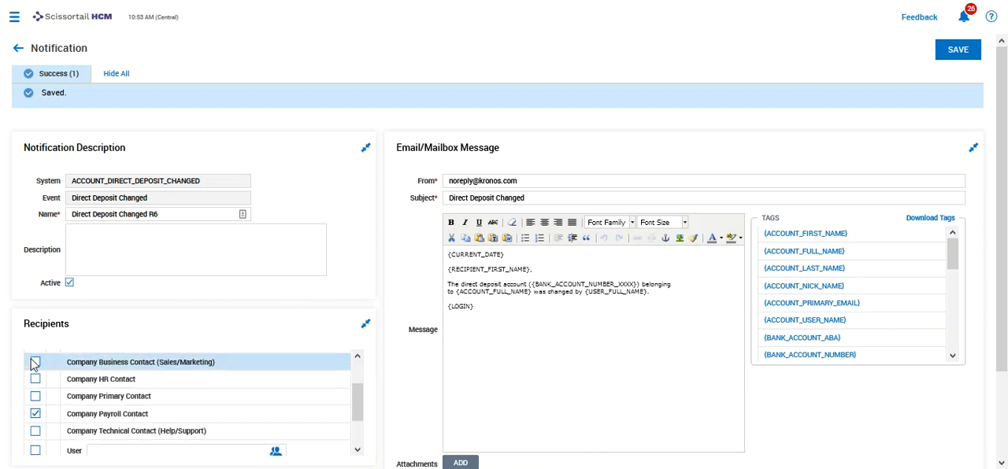
pyautogui.scroll(-3)
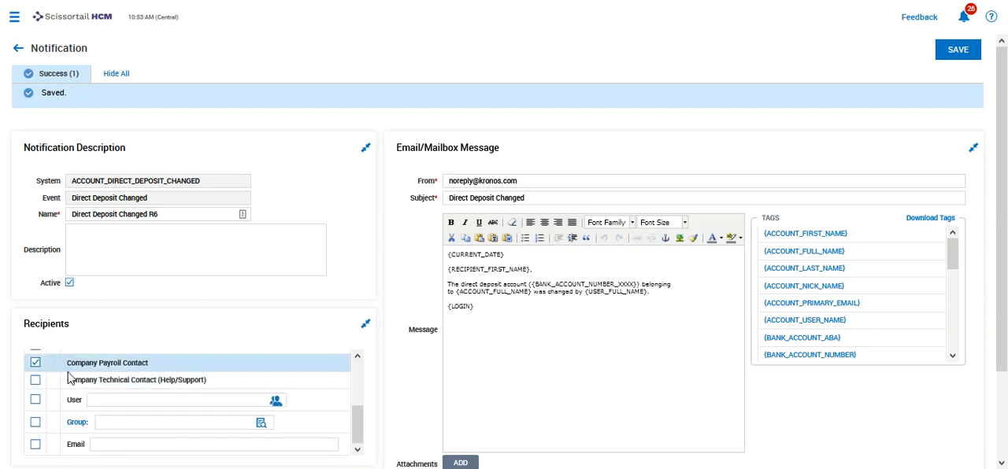